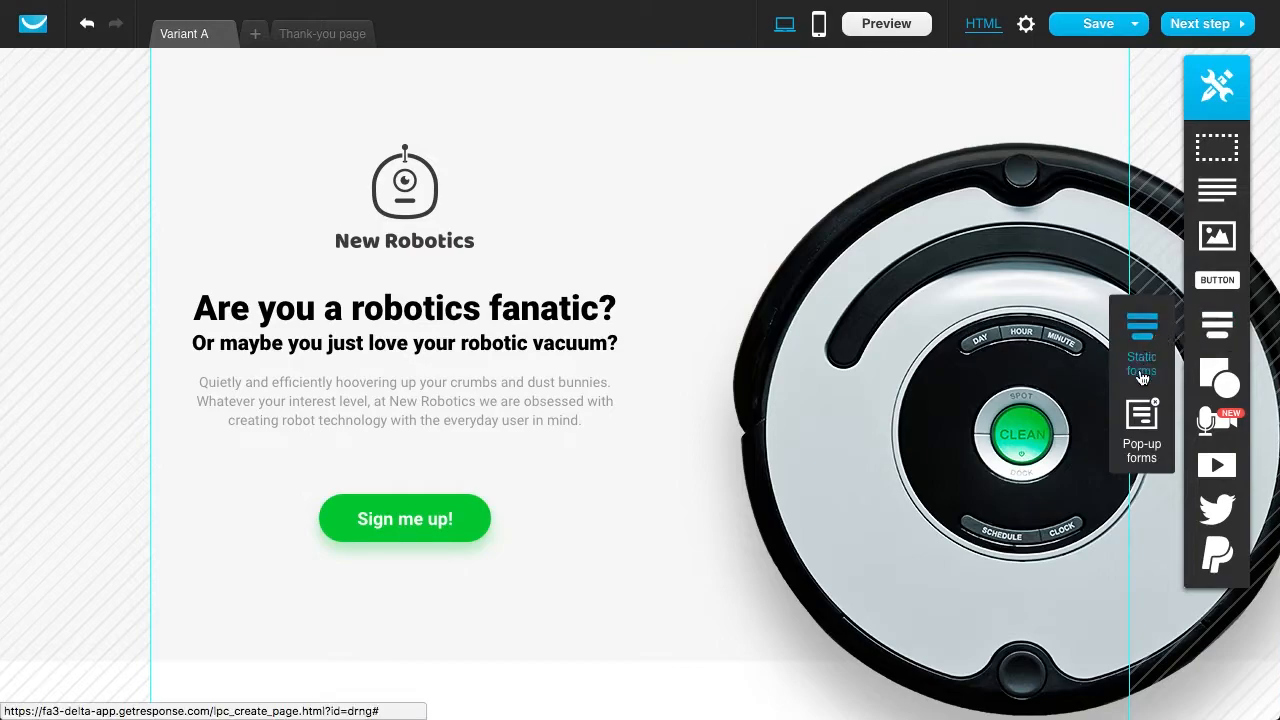
Drop a pop-up form placeholder onto Section 1, over the robot vacuum image.
left_click(1141, 430)
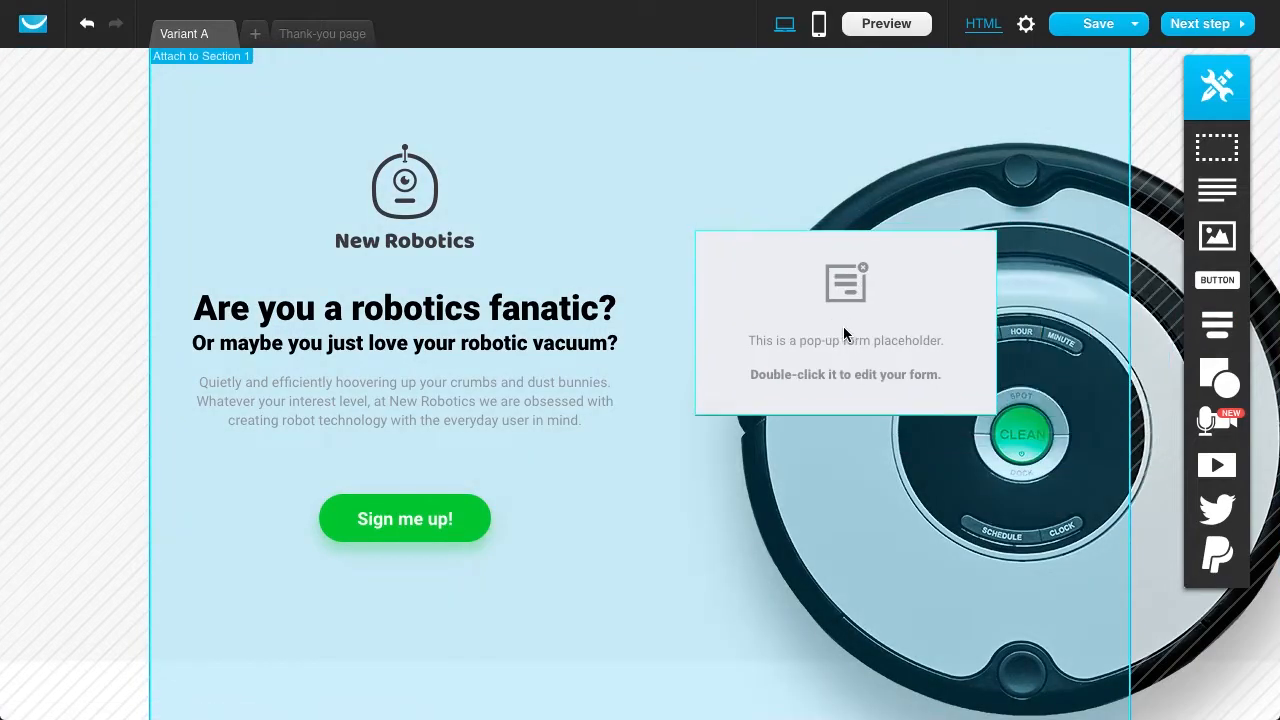
Open the pop-up placeholder and choose the Sign-up box form type.
double_click(845, 320)
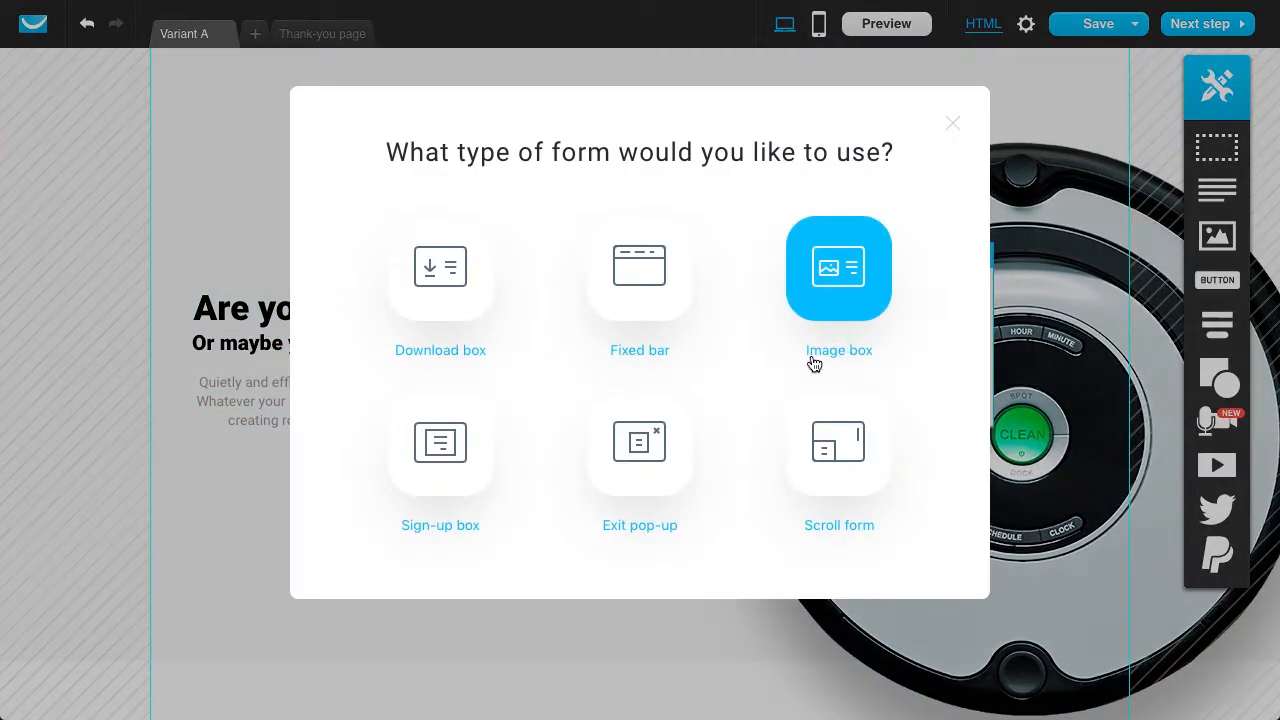
mouse_move(752, 369)
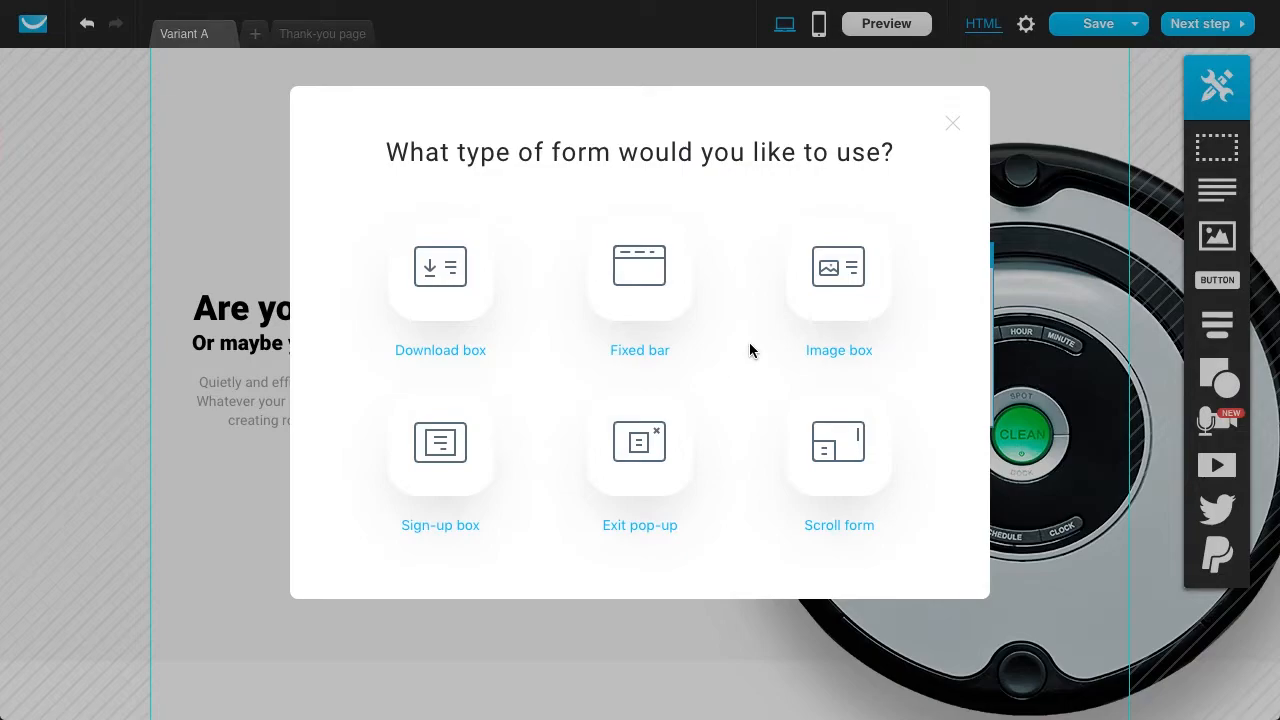
mouse_move(752, 360)
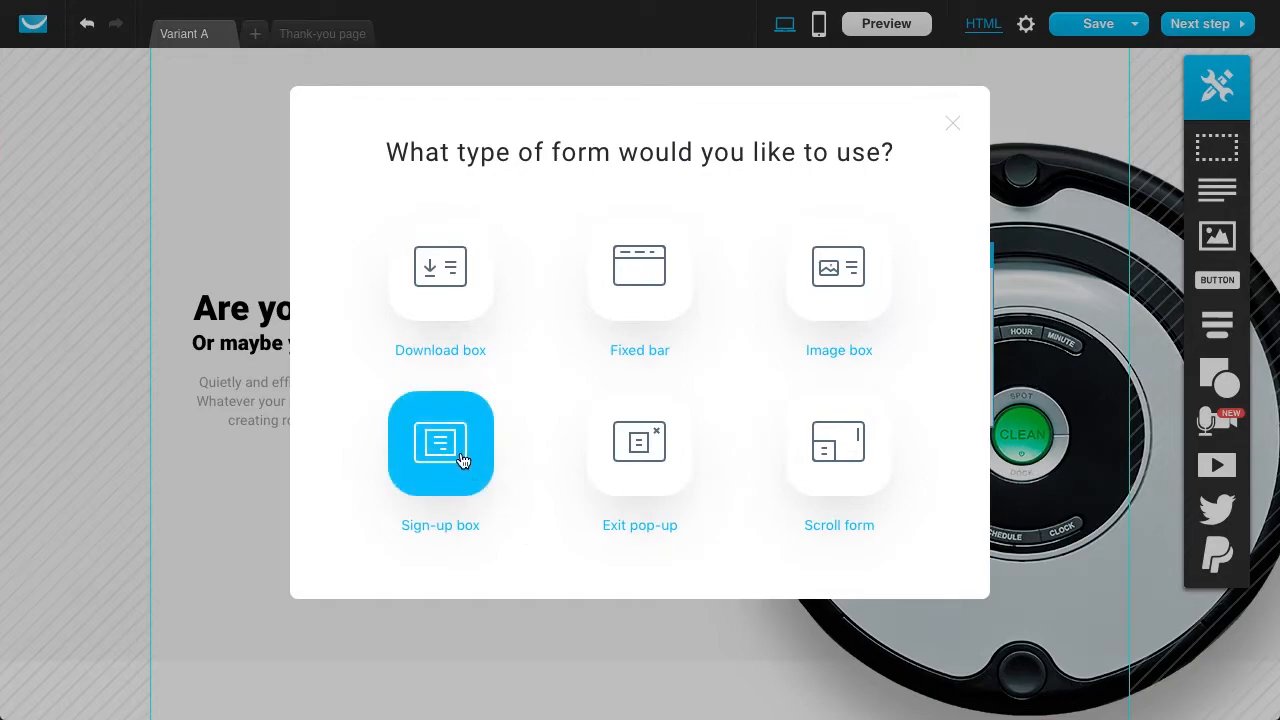
left_click(440, 443)
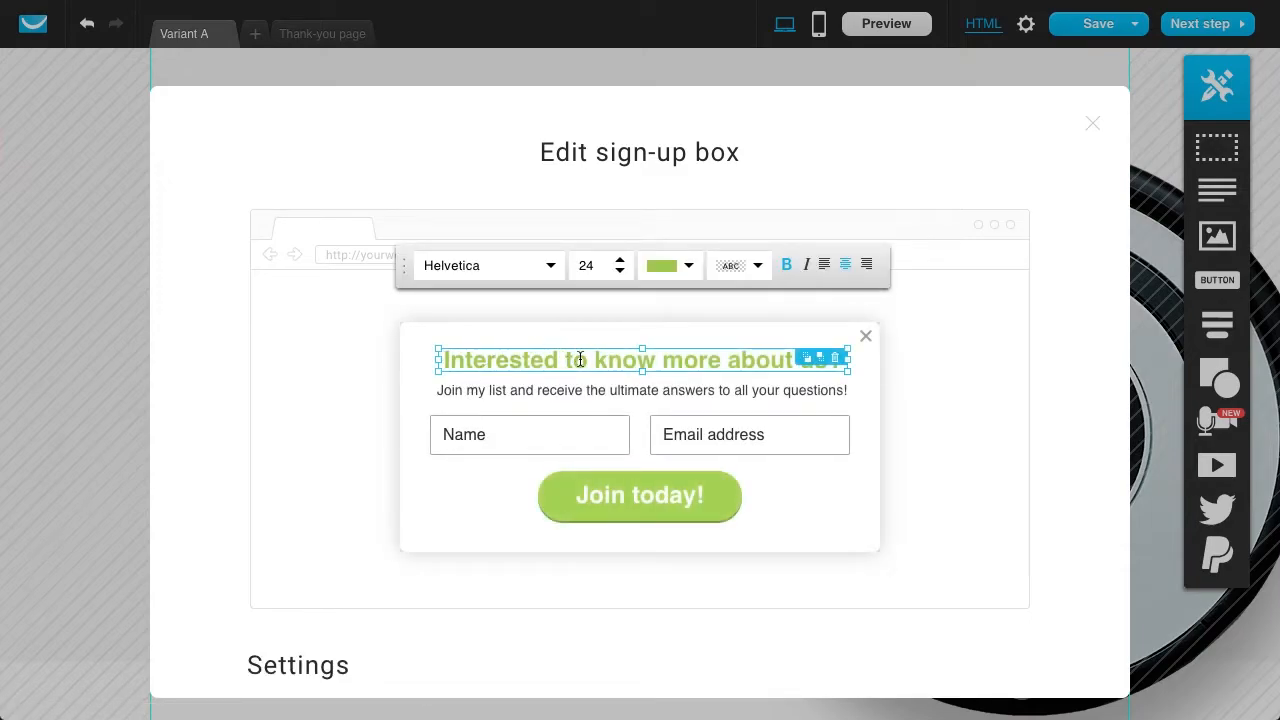
Retitle the sign-up box 'Get the latest news' and select its description line.
type("Get the latest news!")
left_click(642, 390)
type("Sign up now and receive")
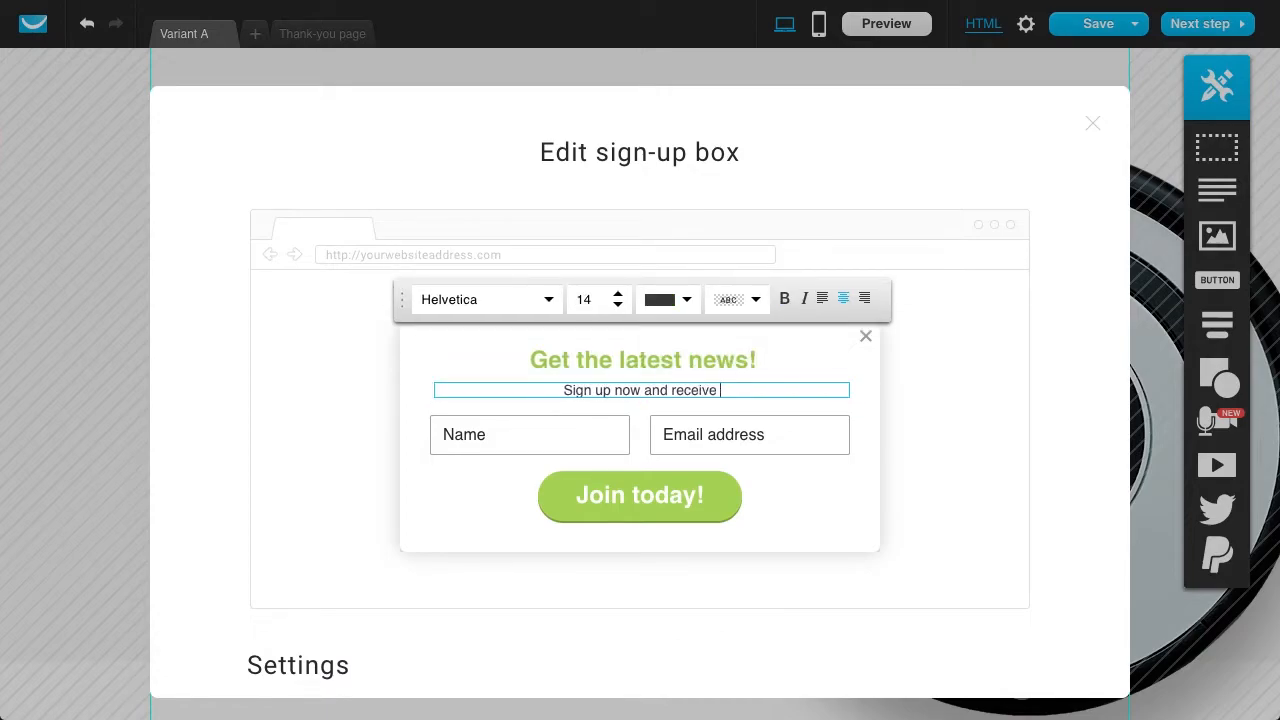
left_click(668, 299)
type(" 10% discount!")
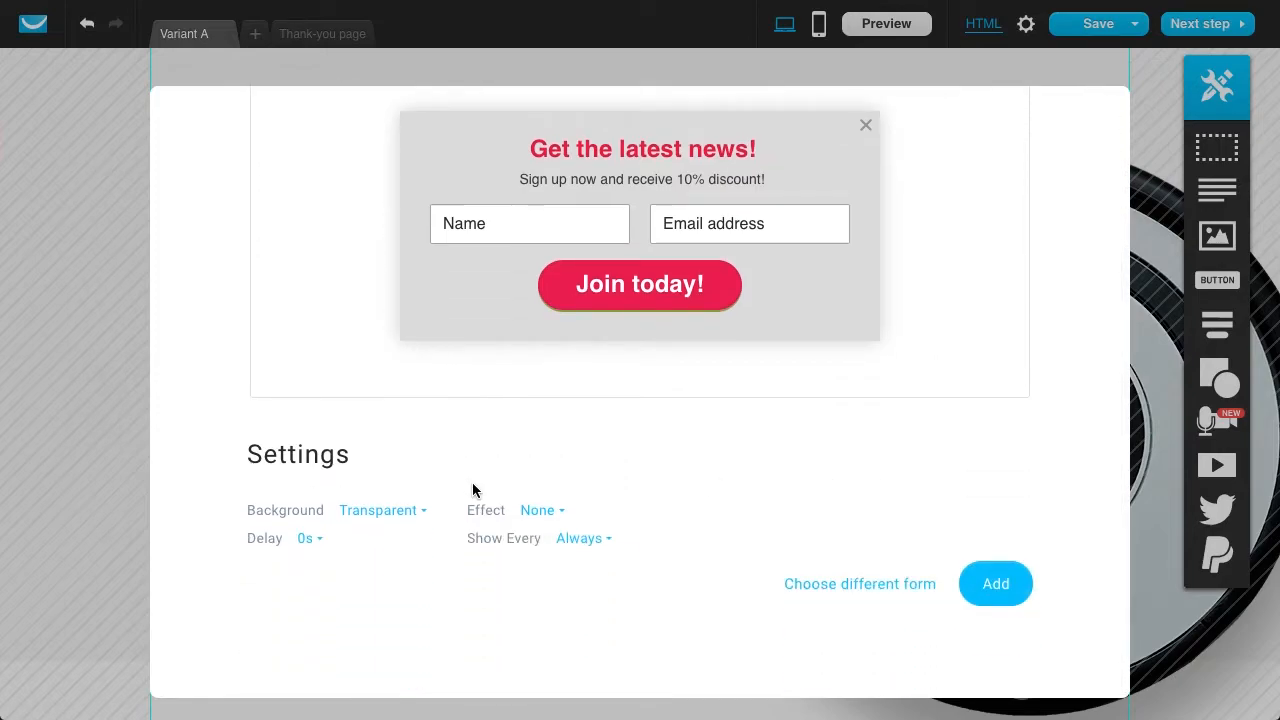
Give the pop-up a Fade in effect and add it to the page.
left_click(538, 510)
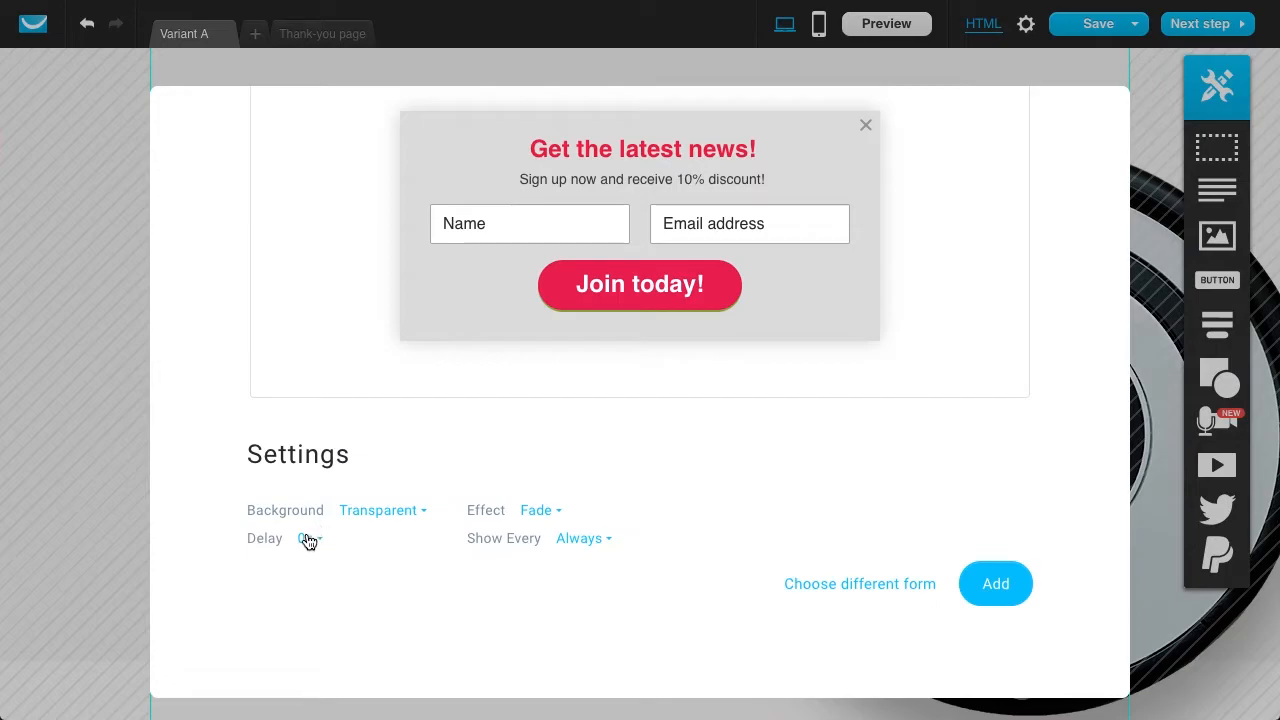
left_click(305, 538)
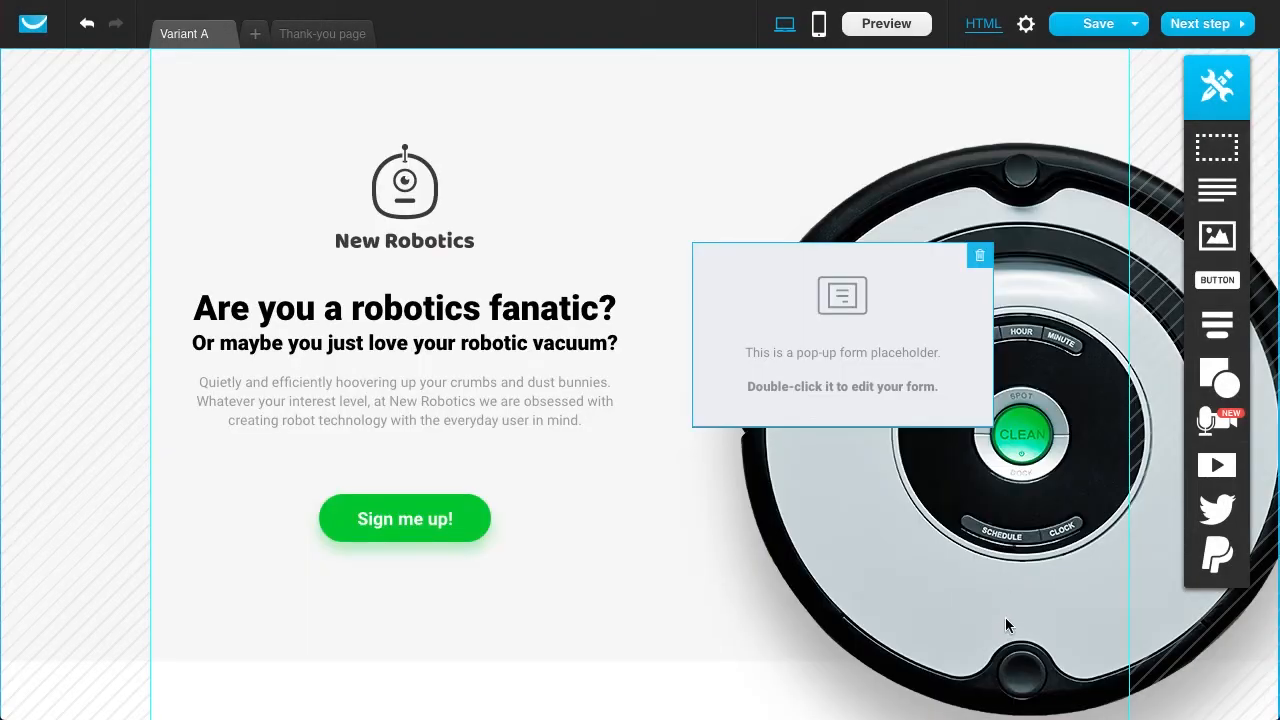
Preview the robotics page showing the grey 'Get the latest news!' pop-up.
left_click(842, 340)
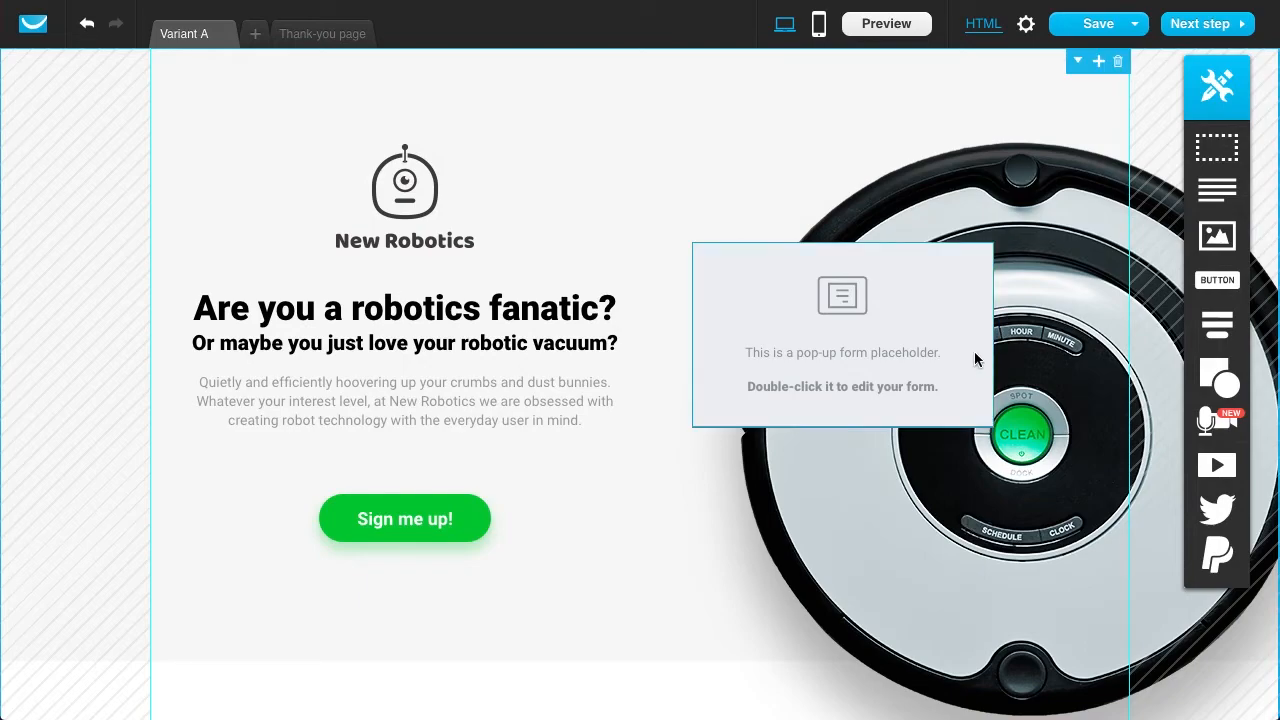
mouse_move(951, 327)
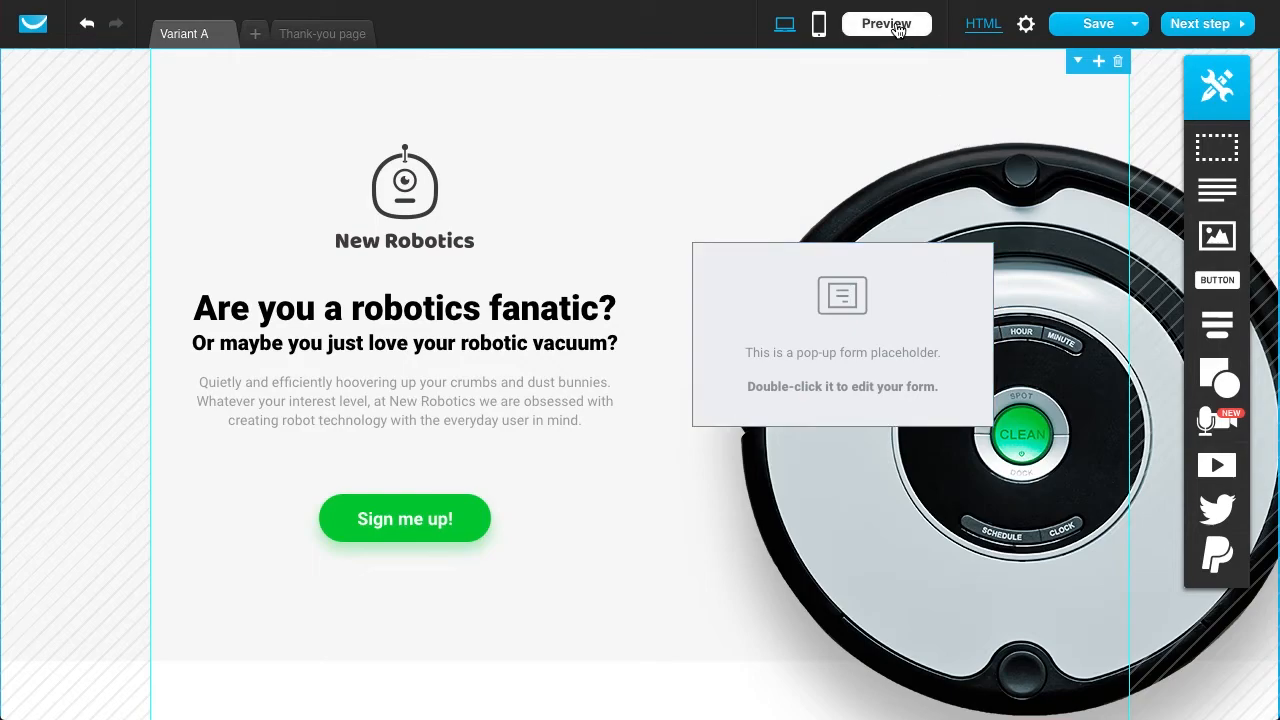
left_click(886, 23)
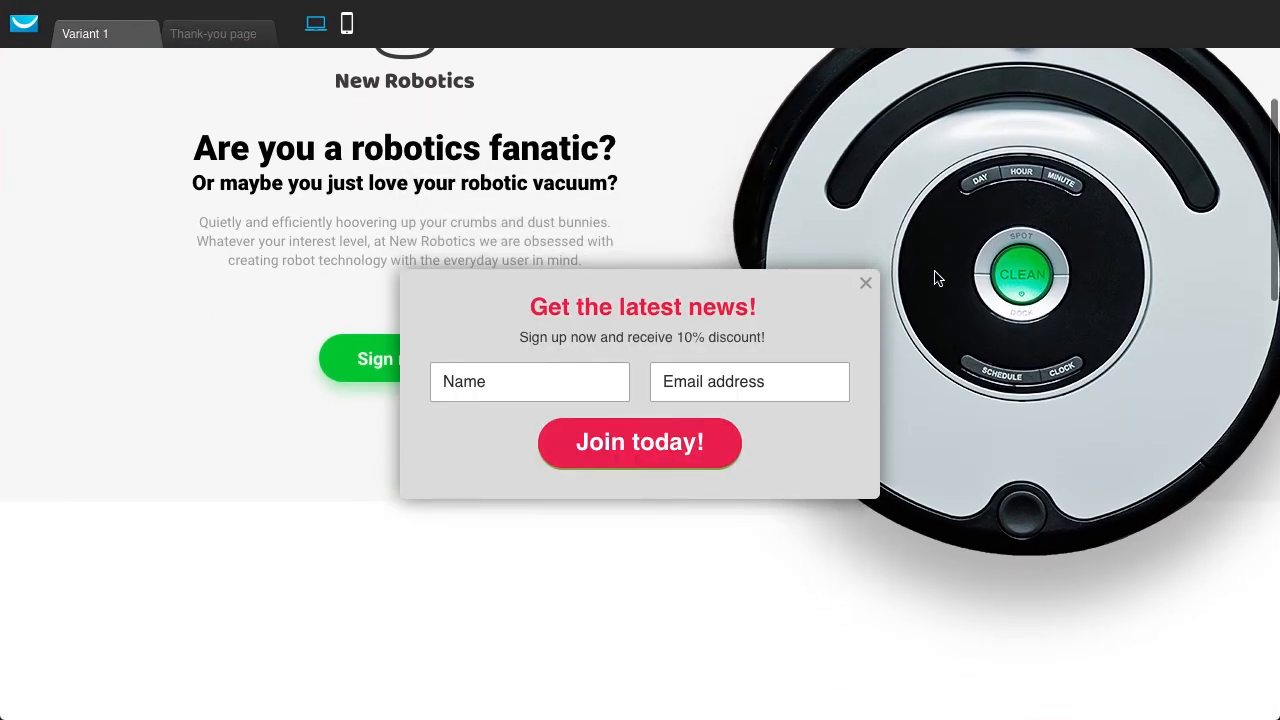